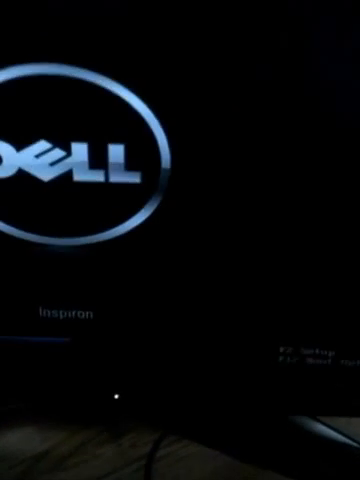
Bring up PLoP Boot Manager's menu with hard disk, floppy, CD-ROM and USB entries via F12
key("f12")
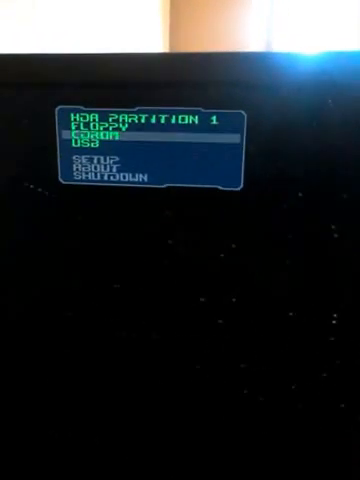